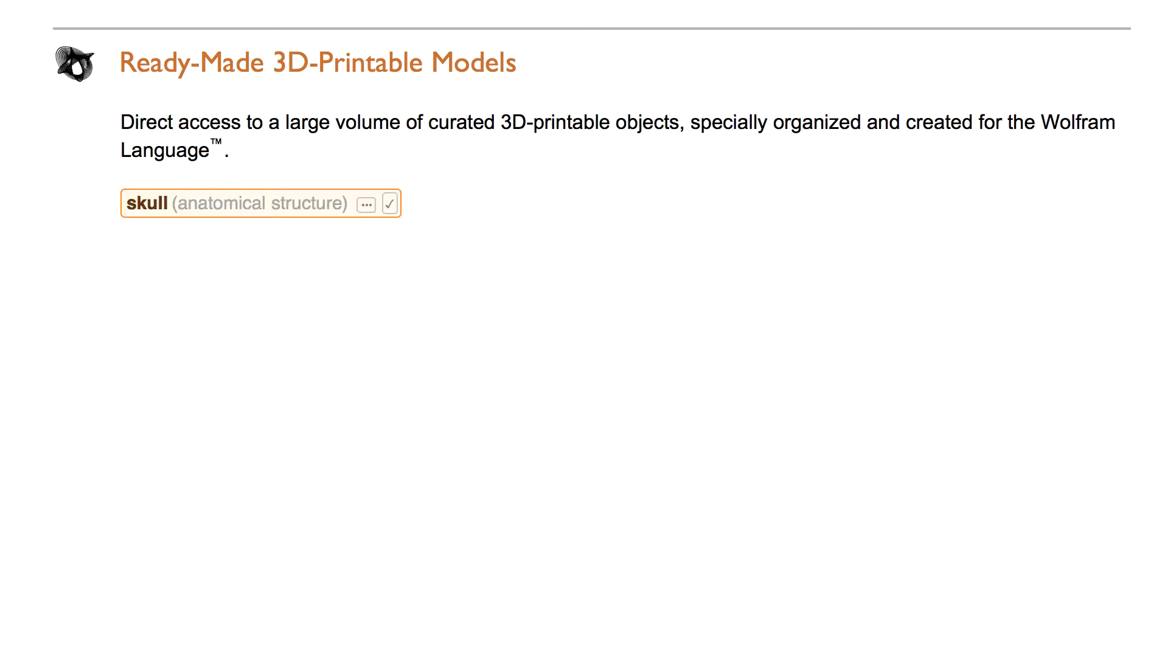
- Request the "Region" property of the skull anatomical entity via autocomplete
{"action": "type", "text": "[\"Re"}
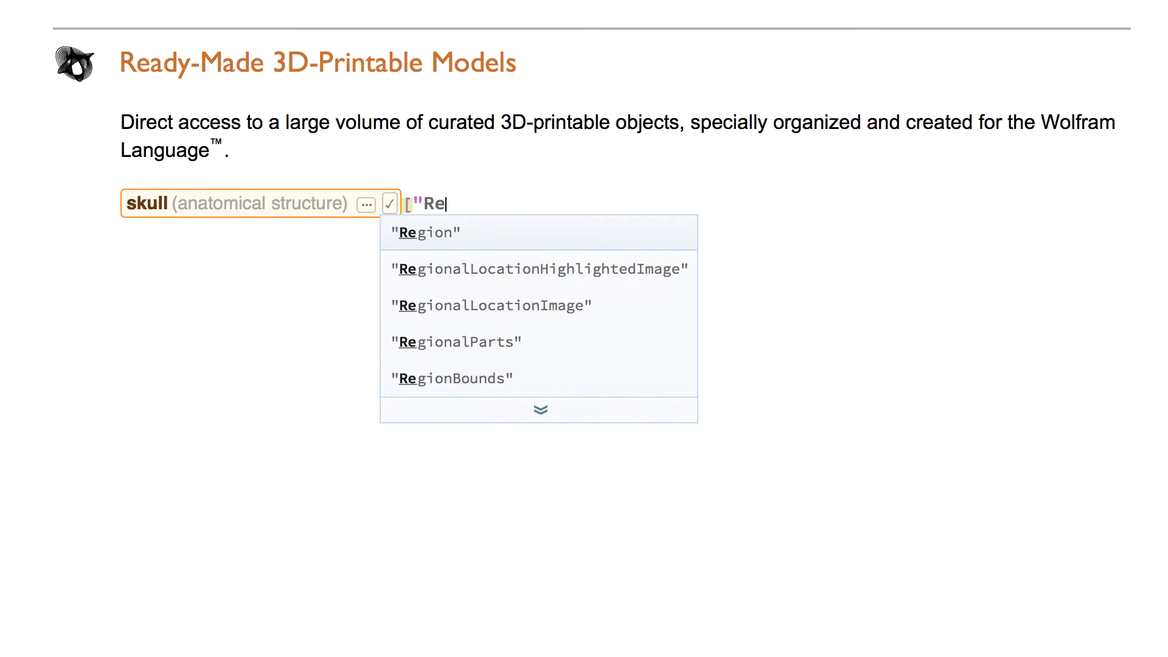
{"action": "left_click", "coordinate": [426, 231]}
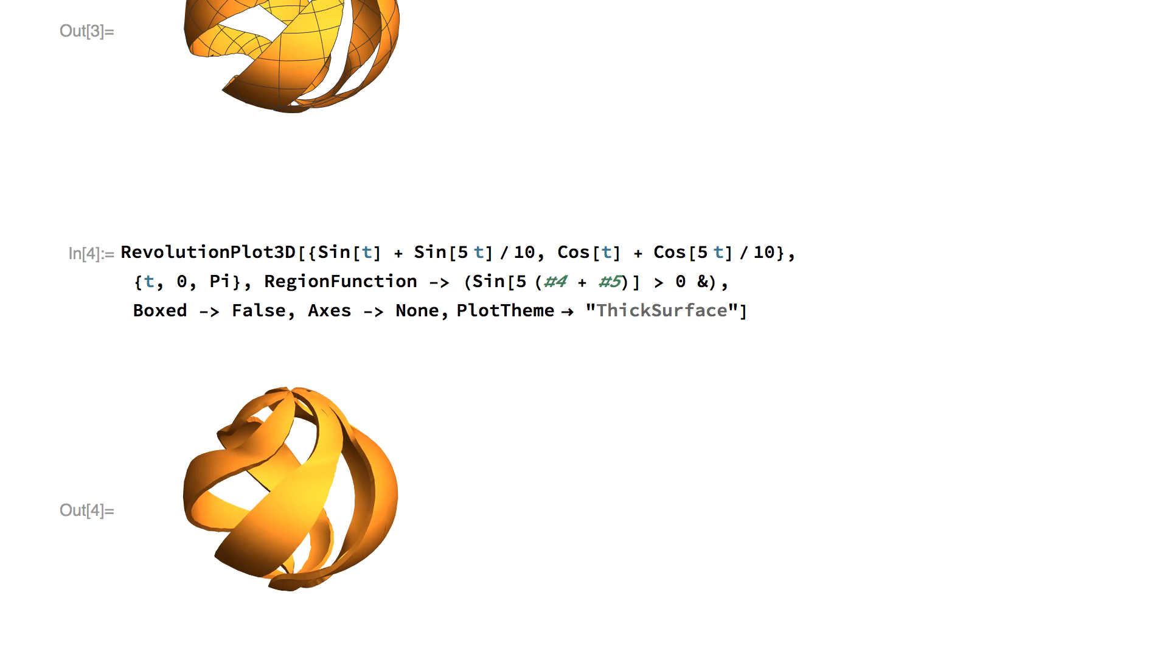
- Scroll through the ThickSurface revolution plot and FilledSurface sin(x²+y²) plot cells
{"action": "scroll", "scroll_direction": "down", "scroll_amount": 3}
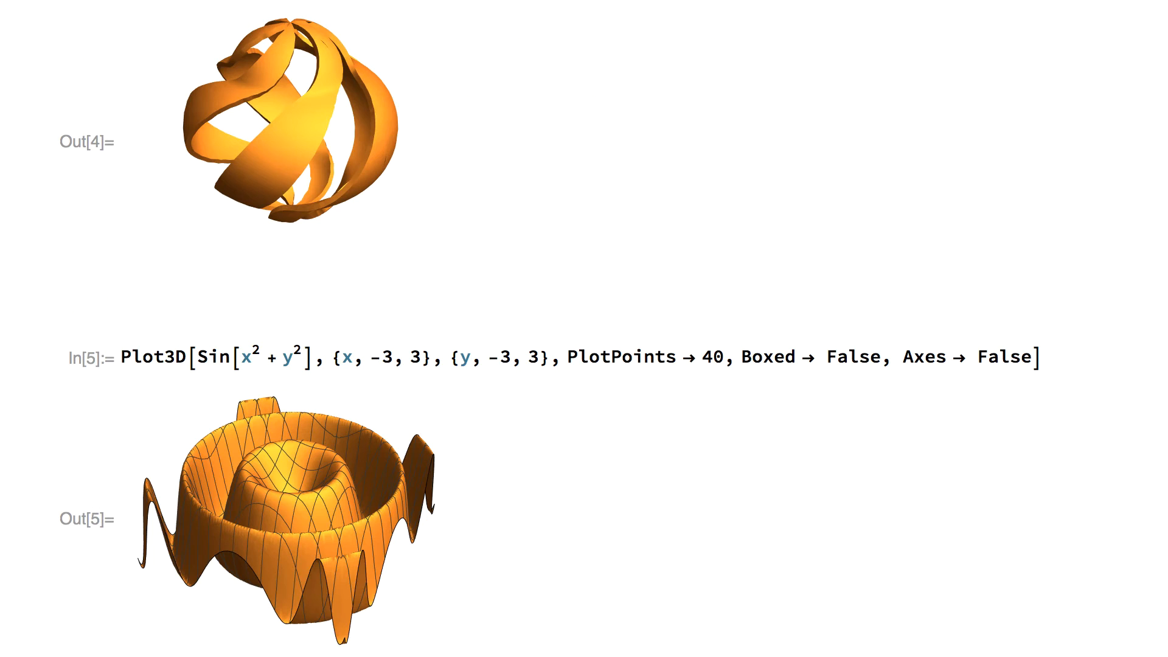
{"action": "scroll", "scroll_direction": "down", "scroll_amount": 3}
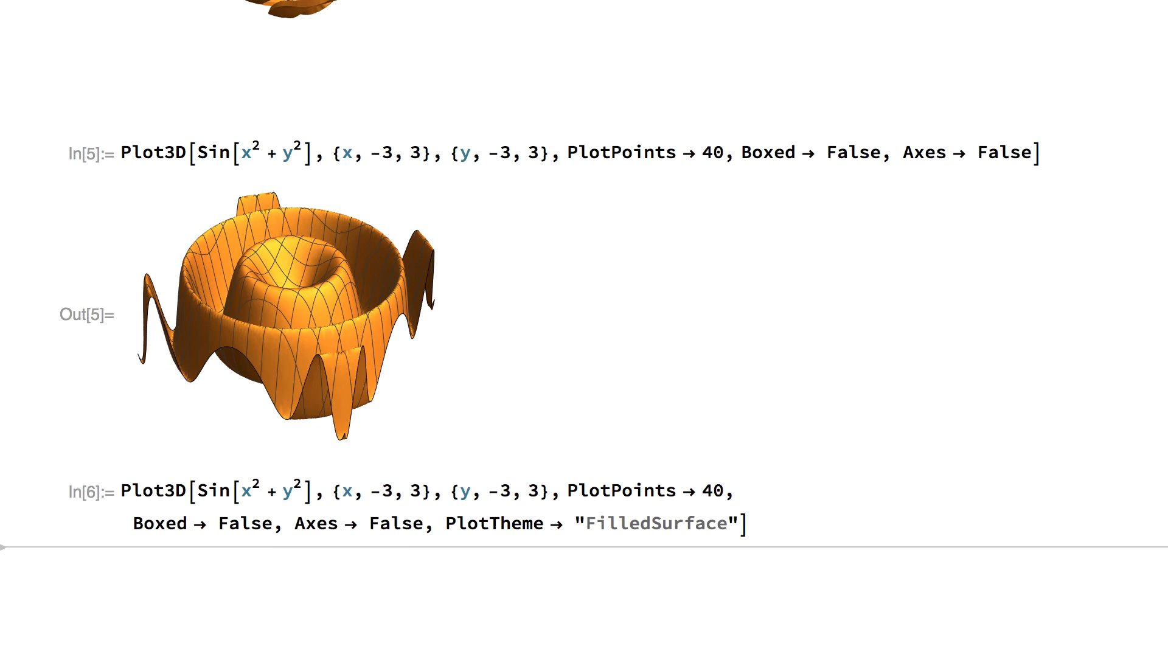
{"action": "scroll", "scroll_direction": "down", "scroll_amount": 3}
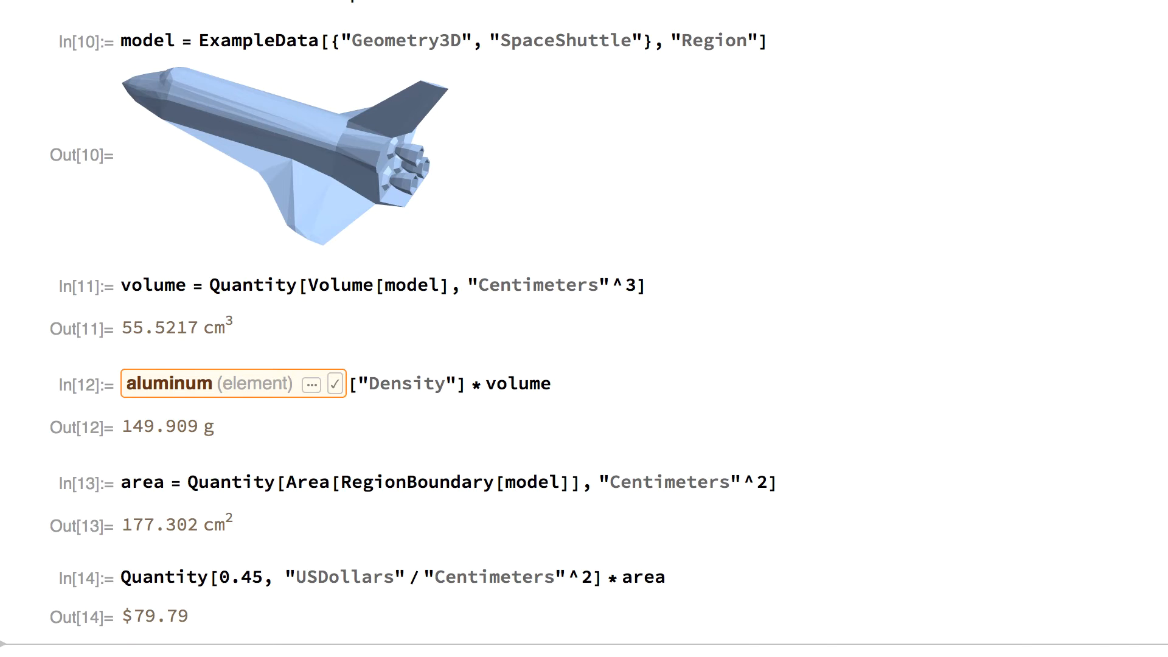
- Scroll to the space shuttle volume, aluminum mass, area and $79.79 cost cells
{"action": "scroll", "scroll_direction": "down", "scroll_amount": 3}
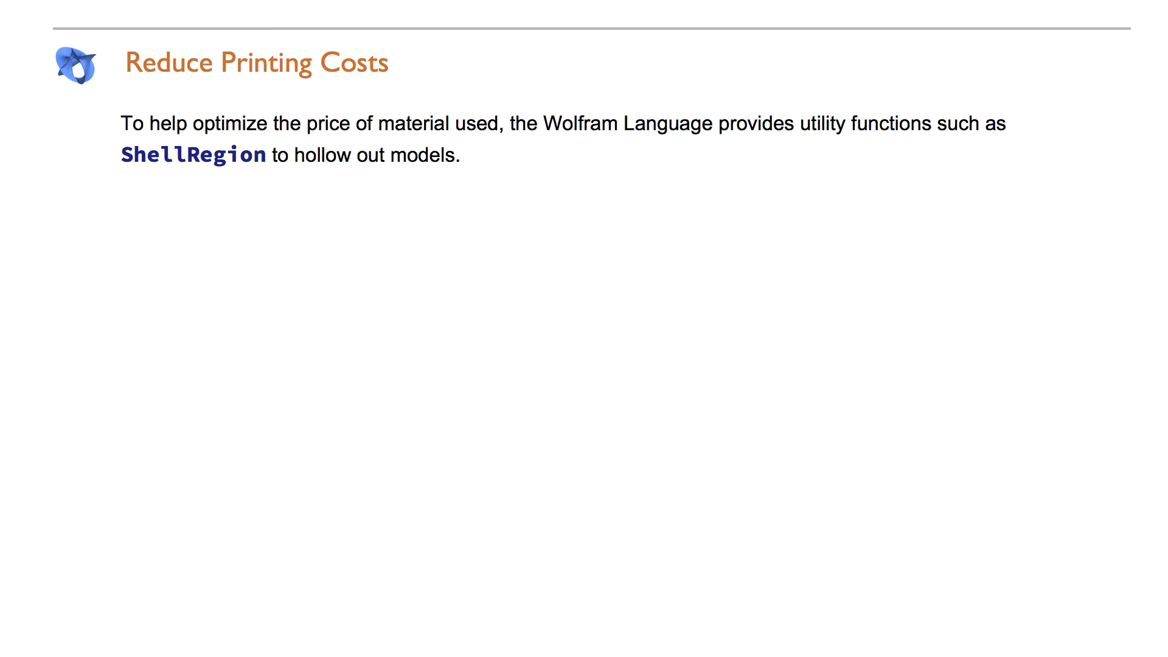
- Assign original = ExampleData Triceratops BoundaryMeshRegion and scroll to the ShellRegion hollowing
{"action": "type", "text": "original = ExampleData[{\"Geometry3D\", \"Triceratops\"}, \"BoundaryMeshRegion\"]"}
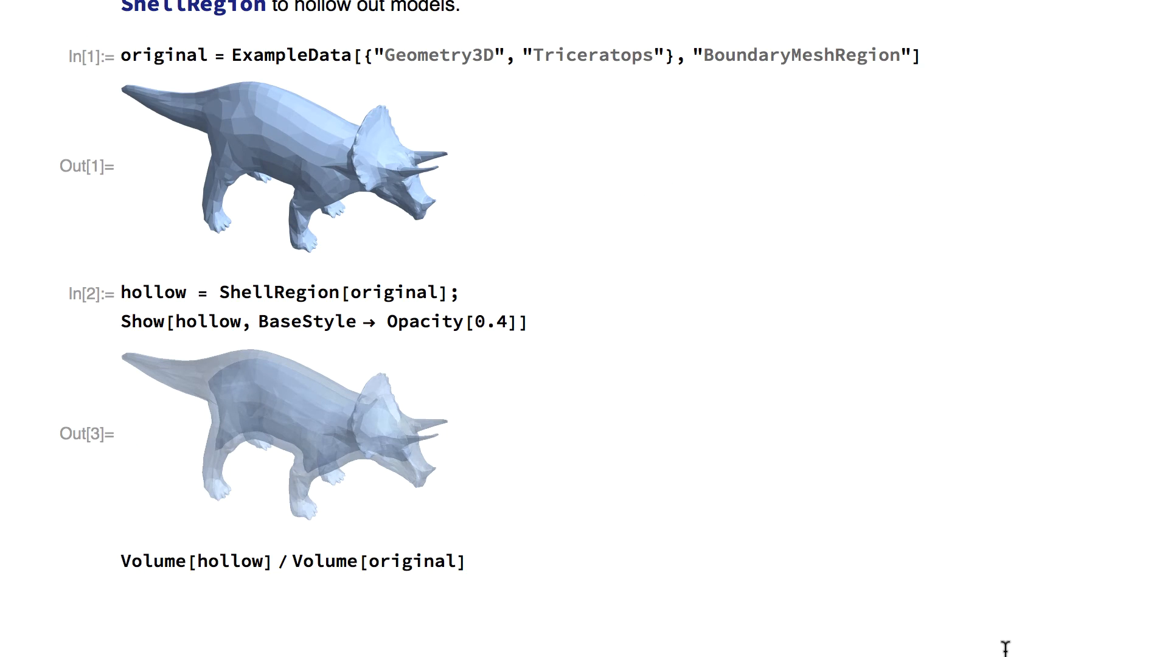
{"action": "scroll", "scroll_direction": "down", "scroll_amount": 3}
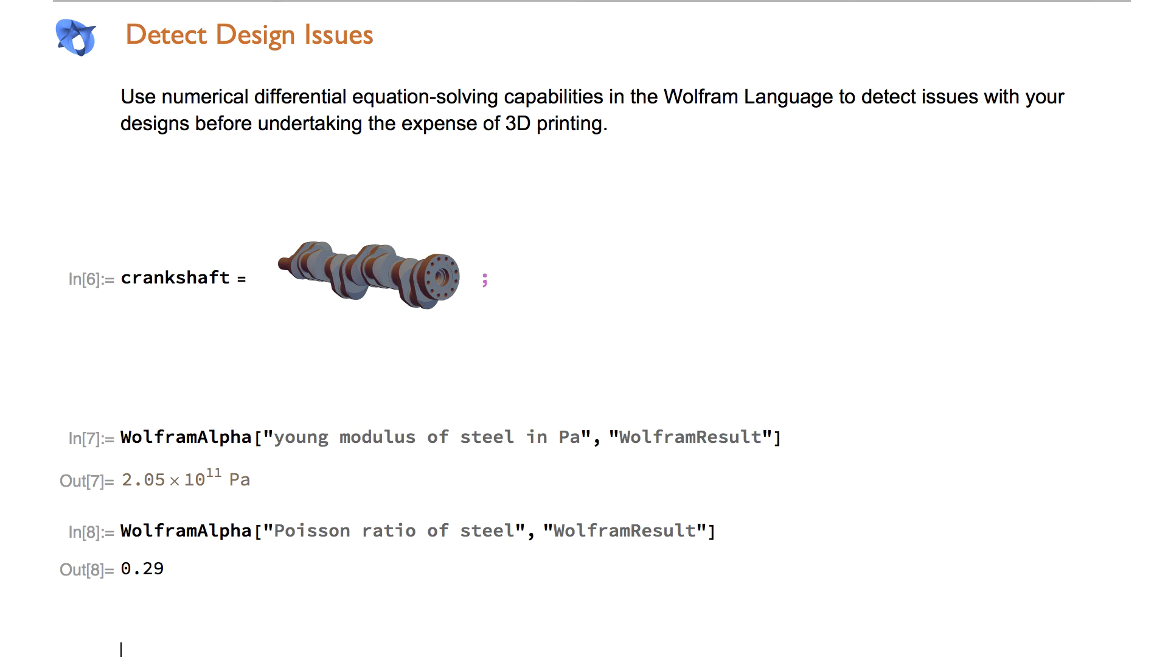
- Scroll through the crankshaft setup and steel Young modulus and Poisson ratio queries
{"action": "scroll", "scroll_direction": "down", "scroll_amount": 3}
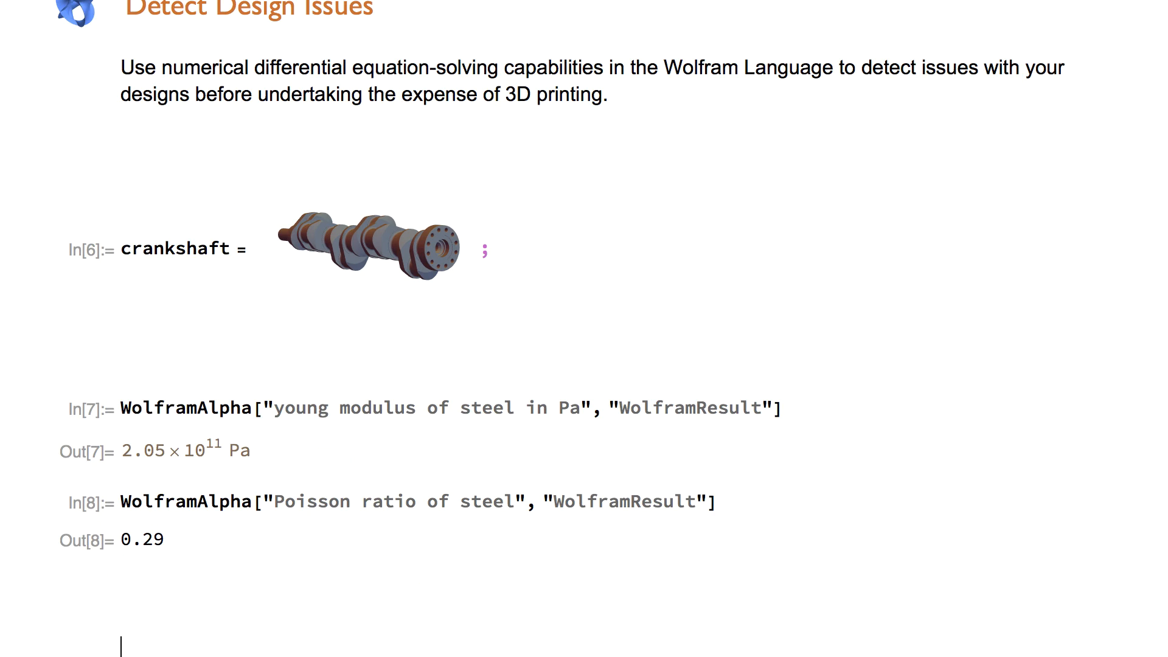
{"action": "scroll", "scroll_direction": "down", "scroll_amount": 3}
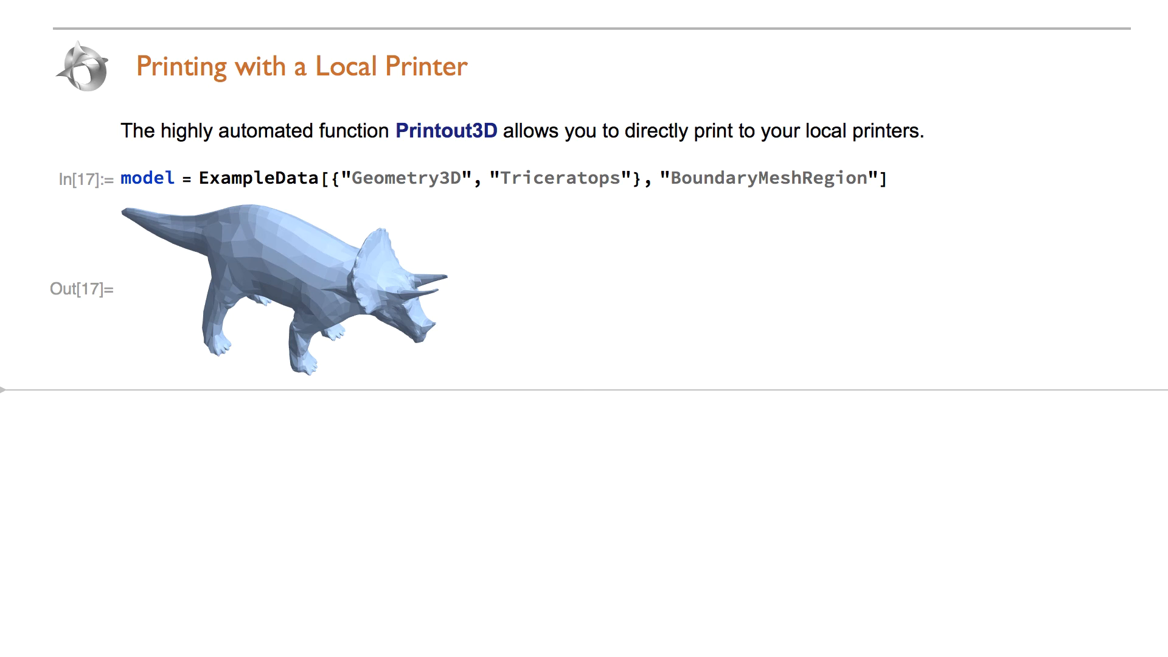